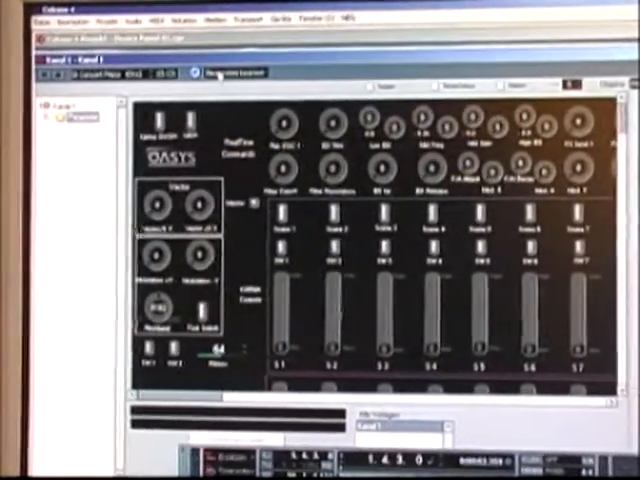
- Show the Patch-Bänke view and expand the patch bank folders
left_click(216, 72)
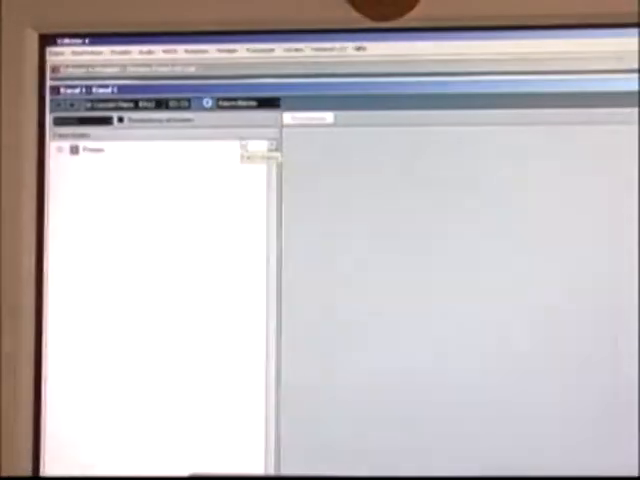
left_click(60, 148)
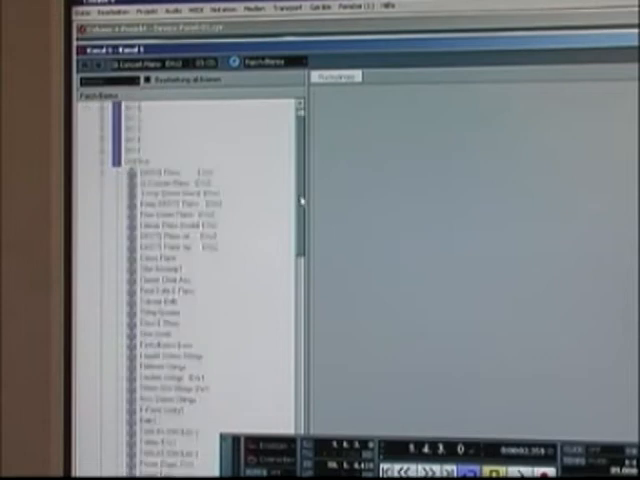
scroll("down", 3)
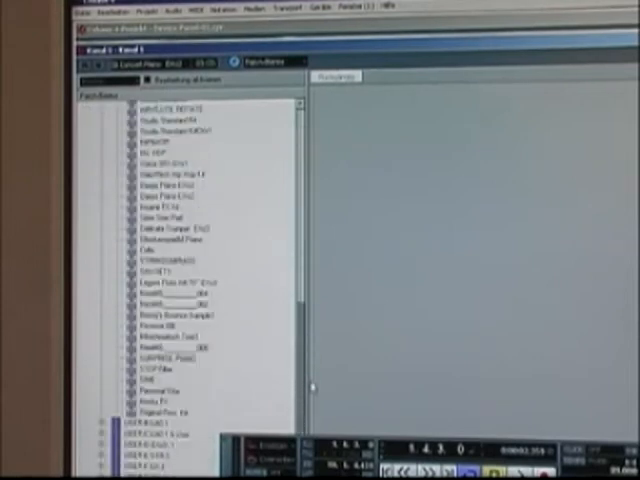
scroll("down", 3)
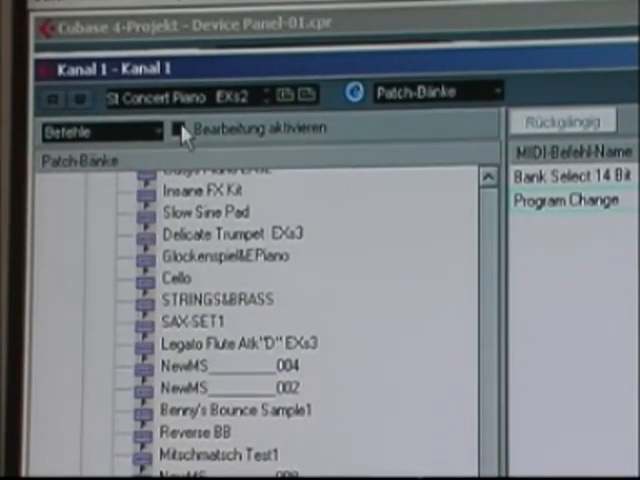
- Enable Bearbeitung aktivieren and create a new preset via Befehle > Neues Preset
left_click(180, 128)
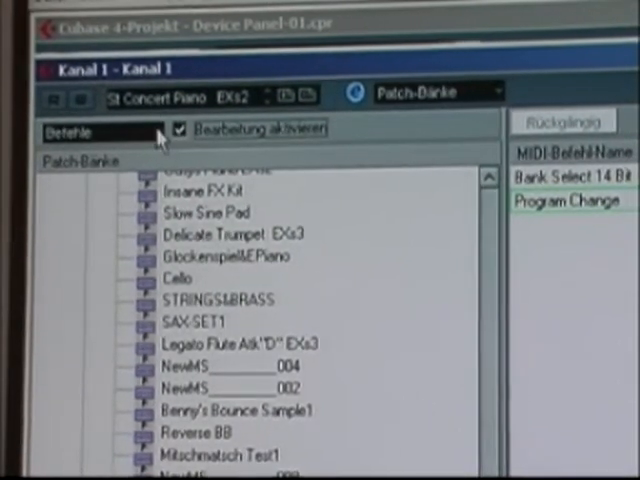
left_click(100, 132)
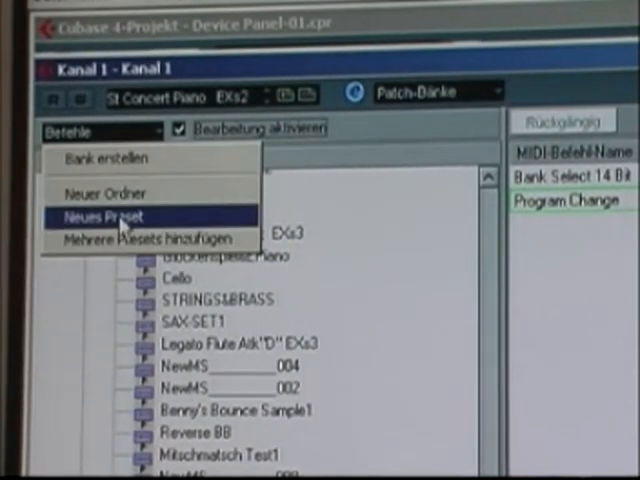
left_click(108, 216)
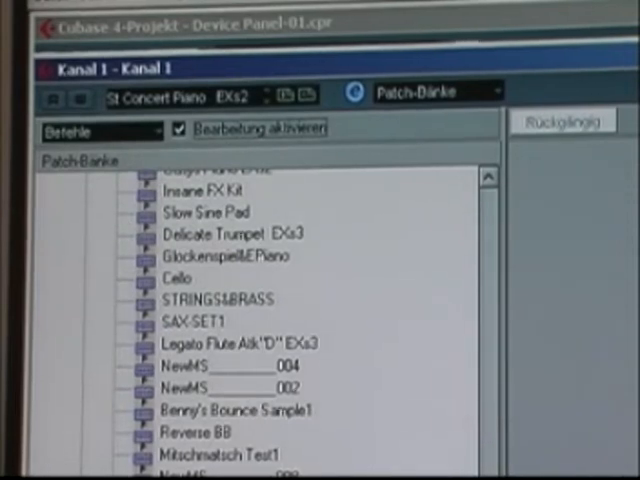
- Rename the new preset to Piano and select it for editing
scroll("down", 3)
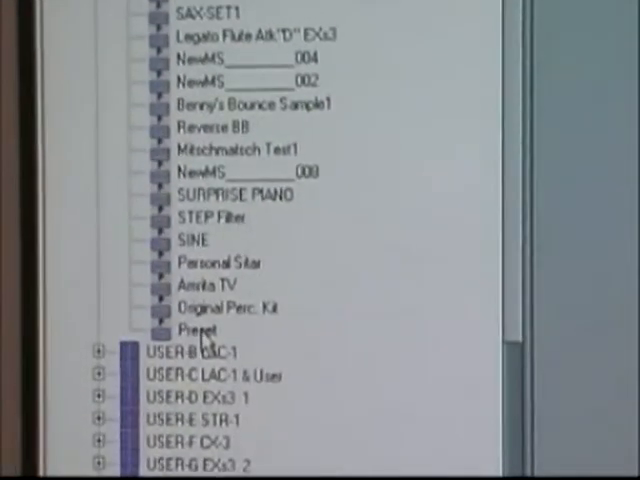
left_click(196, 332)
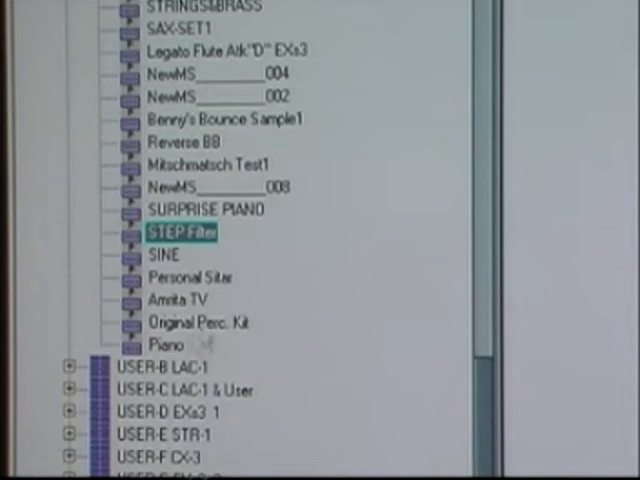
left_click(190, 320)
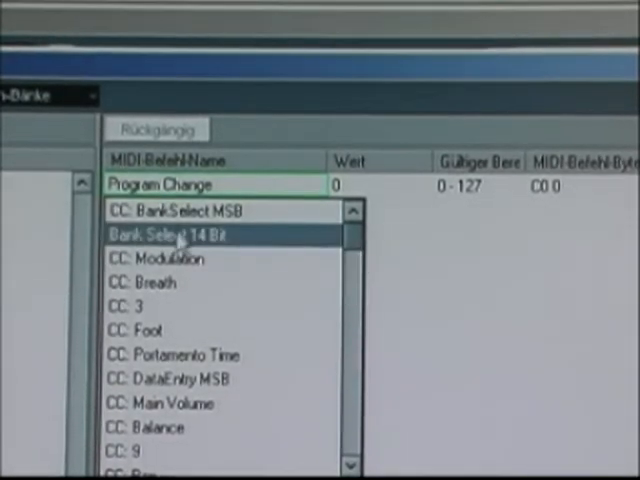
- Set the first MIDI command to Bank Select 14 Bit with Wert 8
left_click(192, 234)
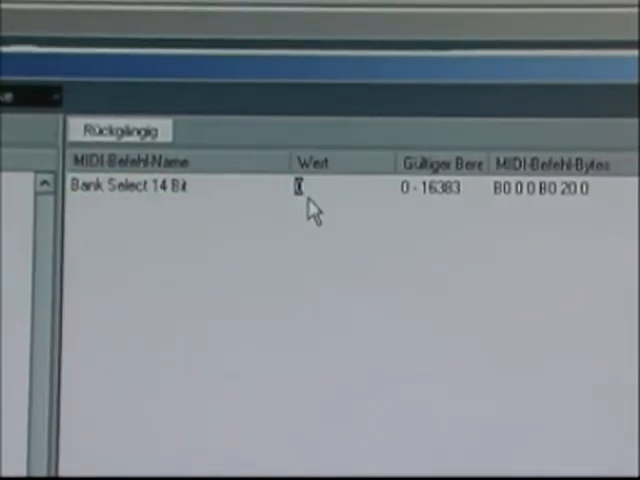
type("8")
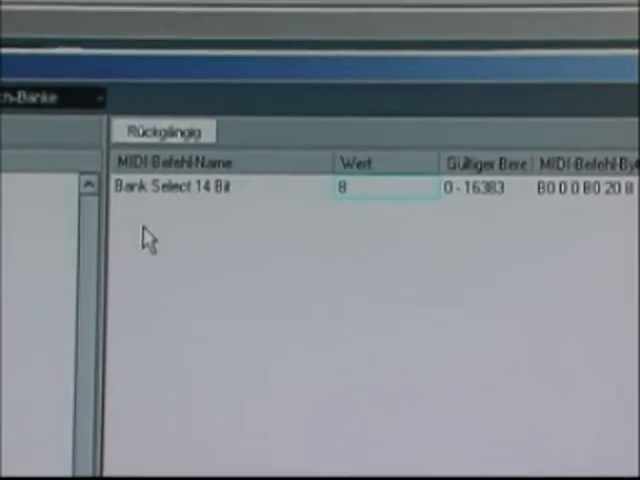
left_click(180, 188)
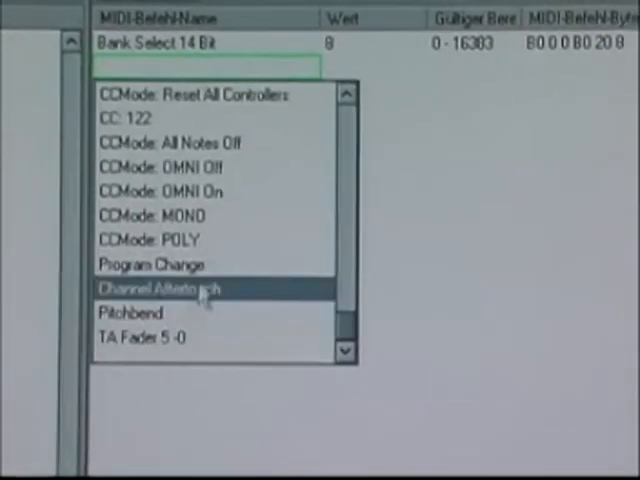
left_click(152, 264)
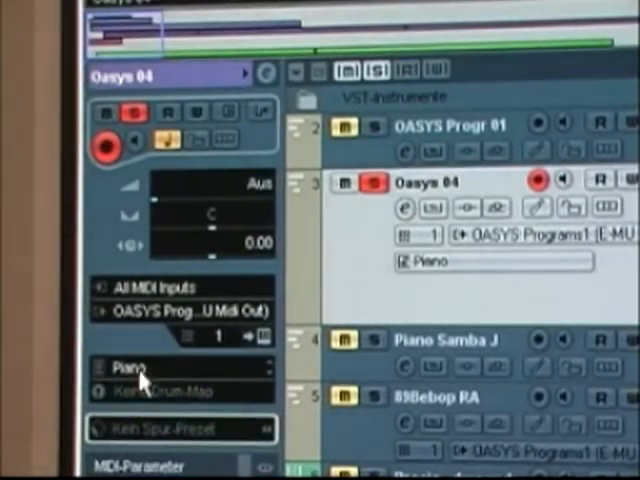
mouse_move(144, 356)
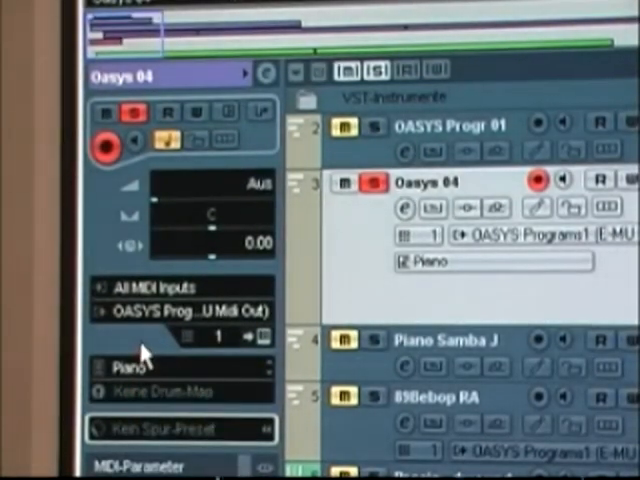